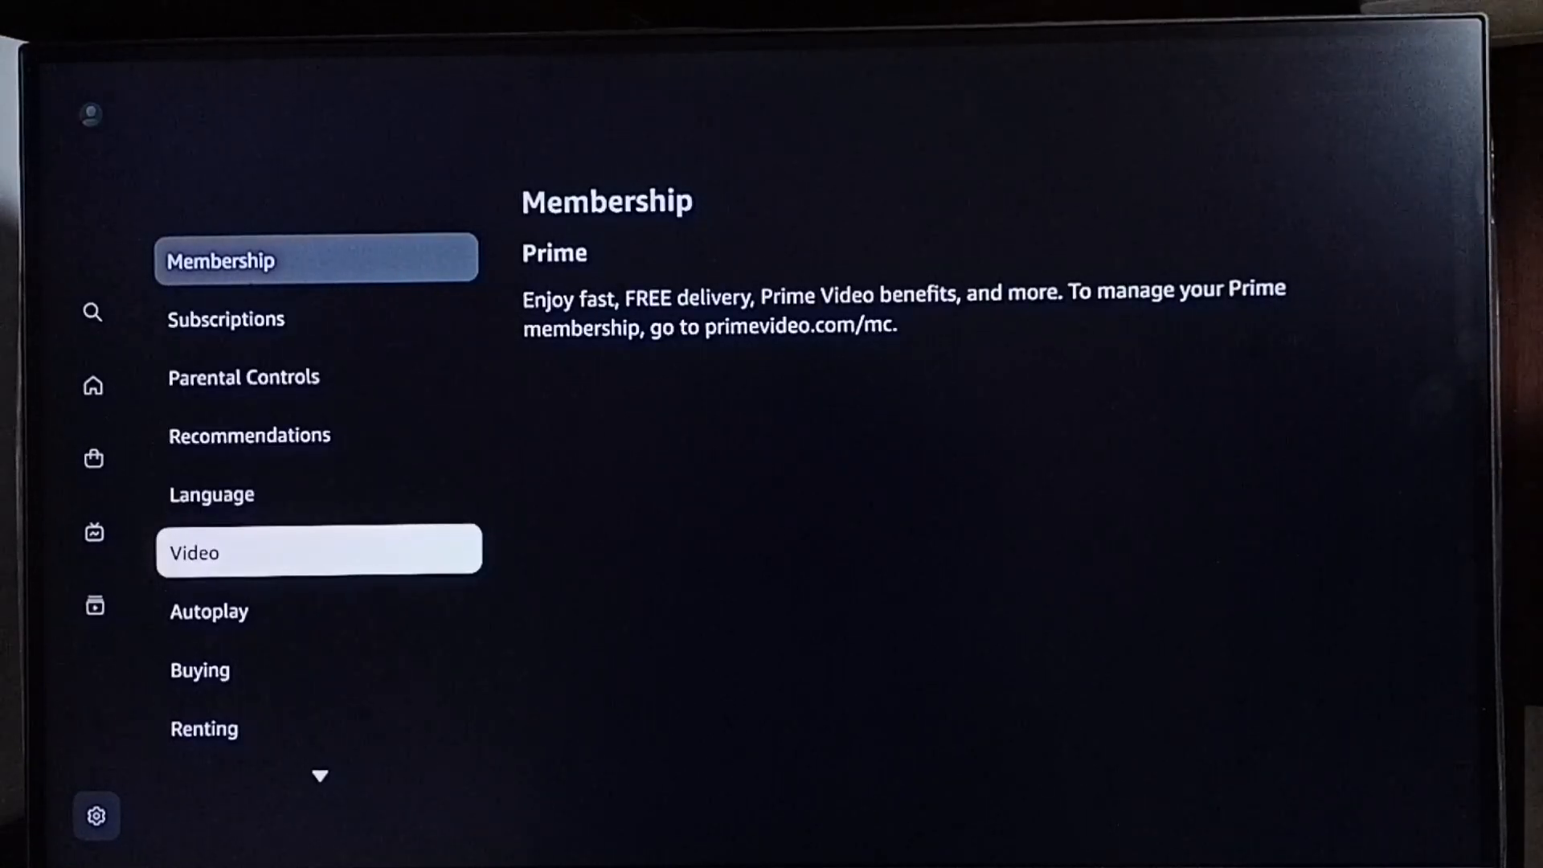
# Select Video in the Settings list to show the HDR options, currently on
pyautogui.click(319, 552)
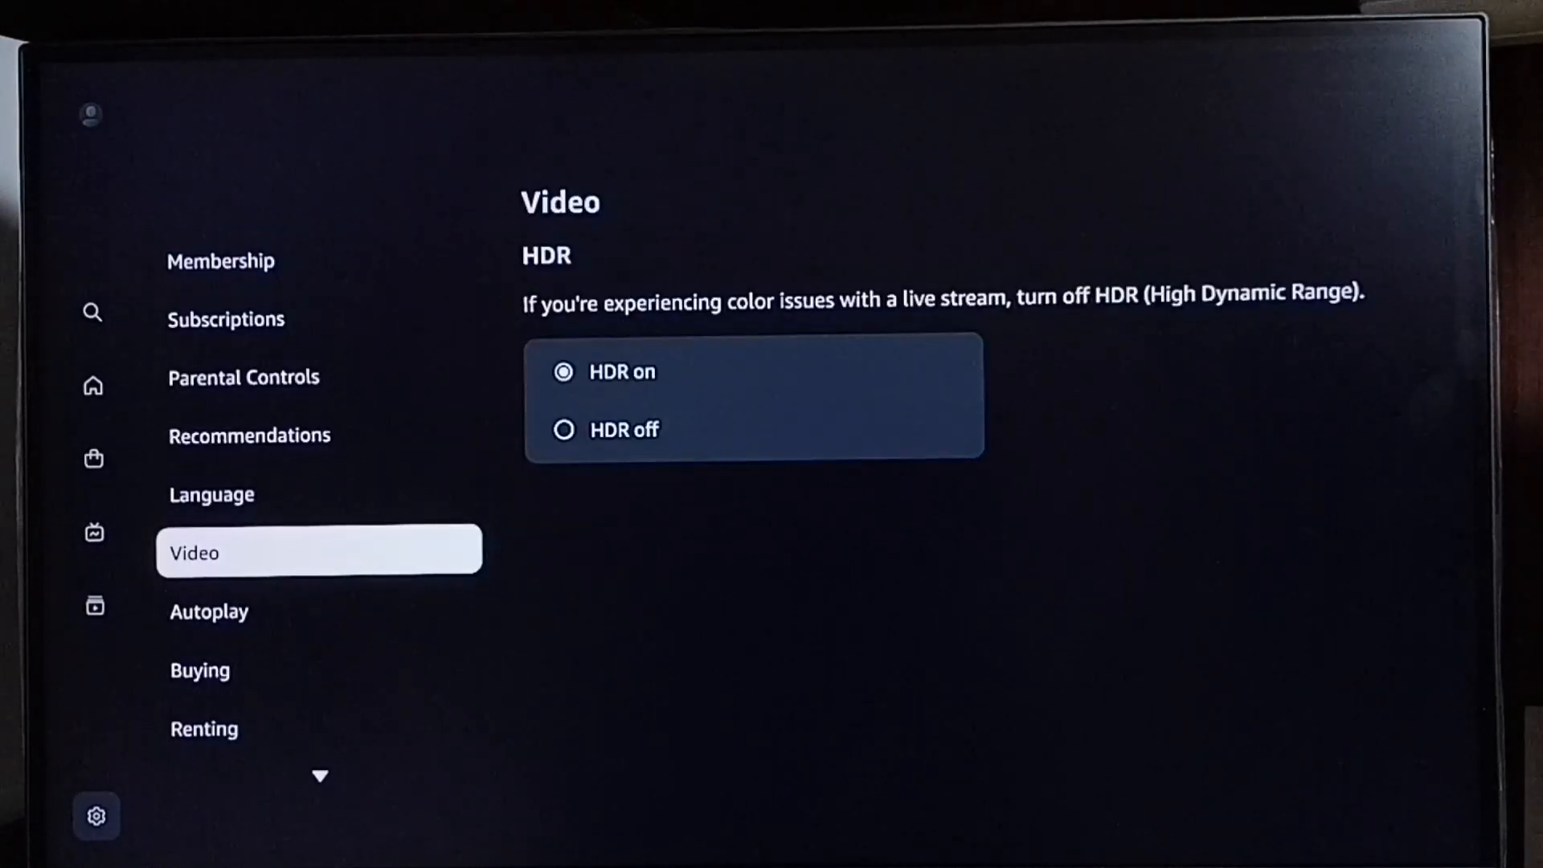